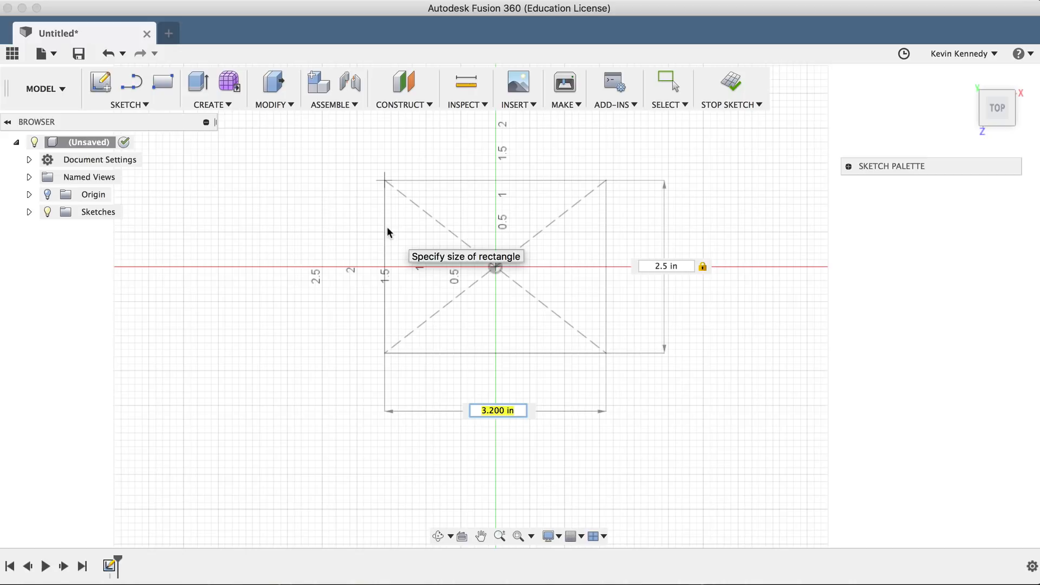
Enter 3 in for the centred base rectangle's width dimension
text(3)
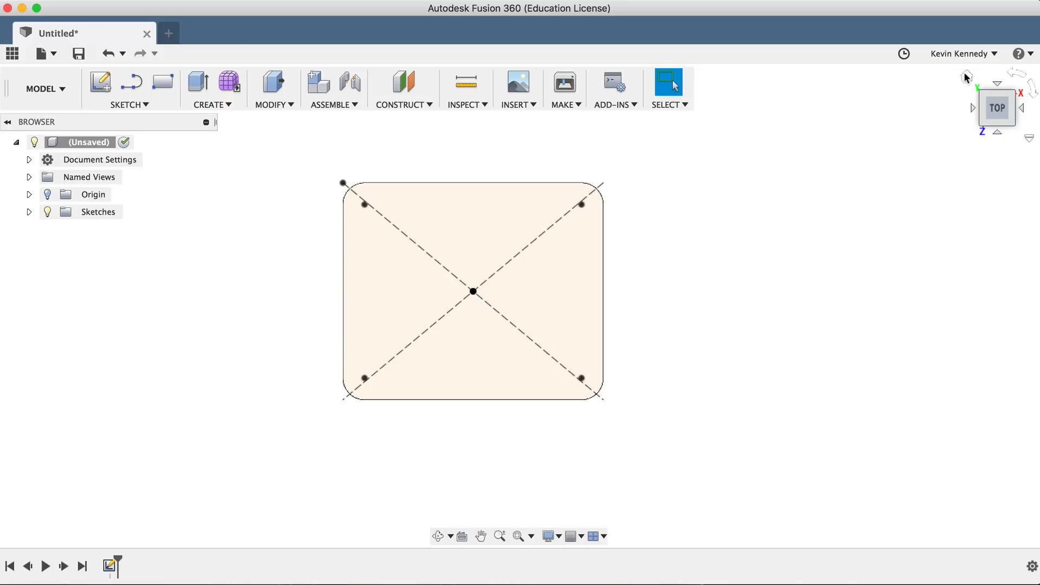
Start an Offset Plane from the home view using the rounded rectangle profile as its base
click(401, 104)
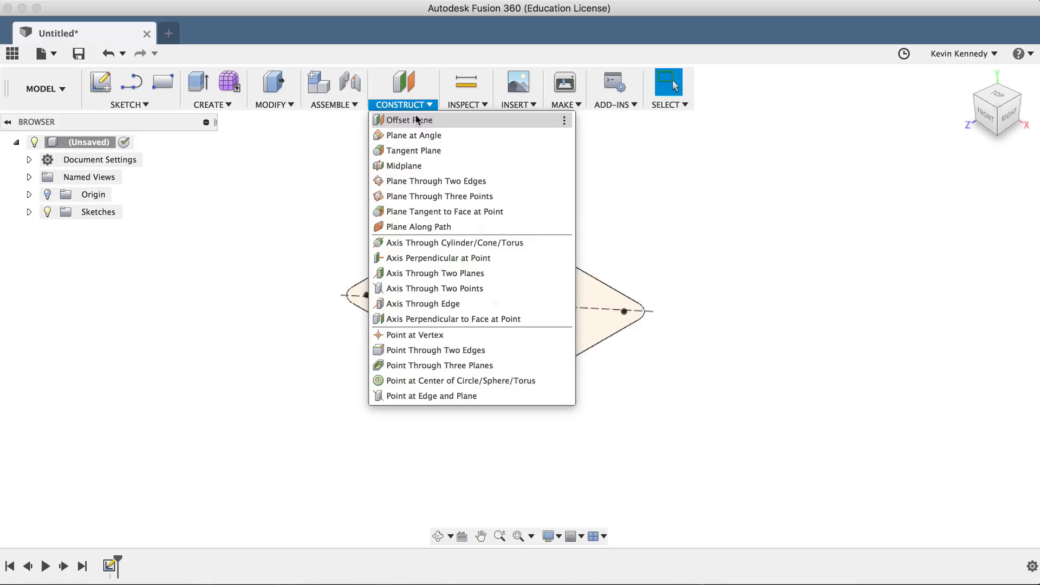
click(409, 119)
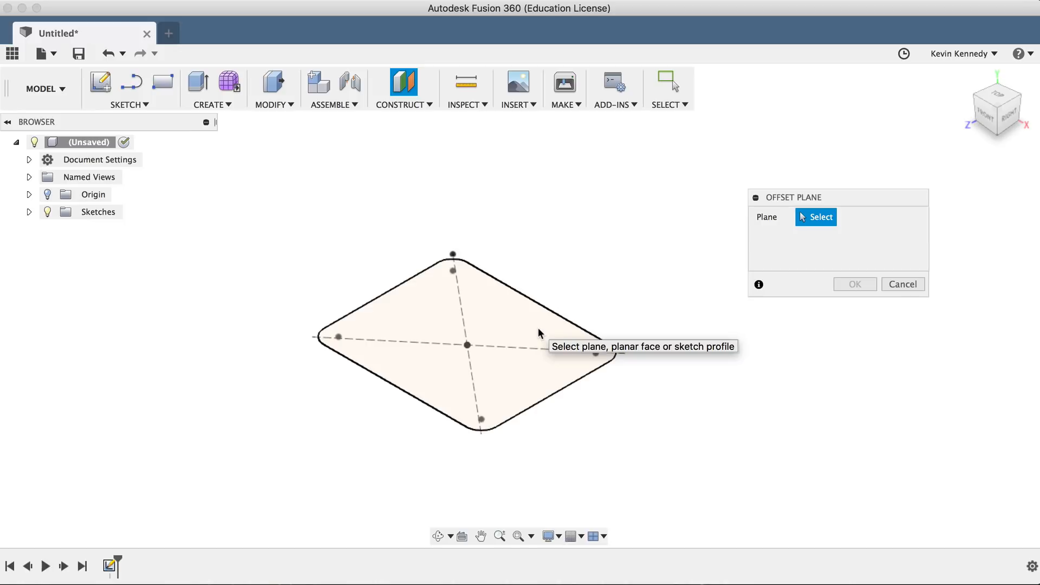
click(29, 194)
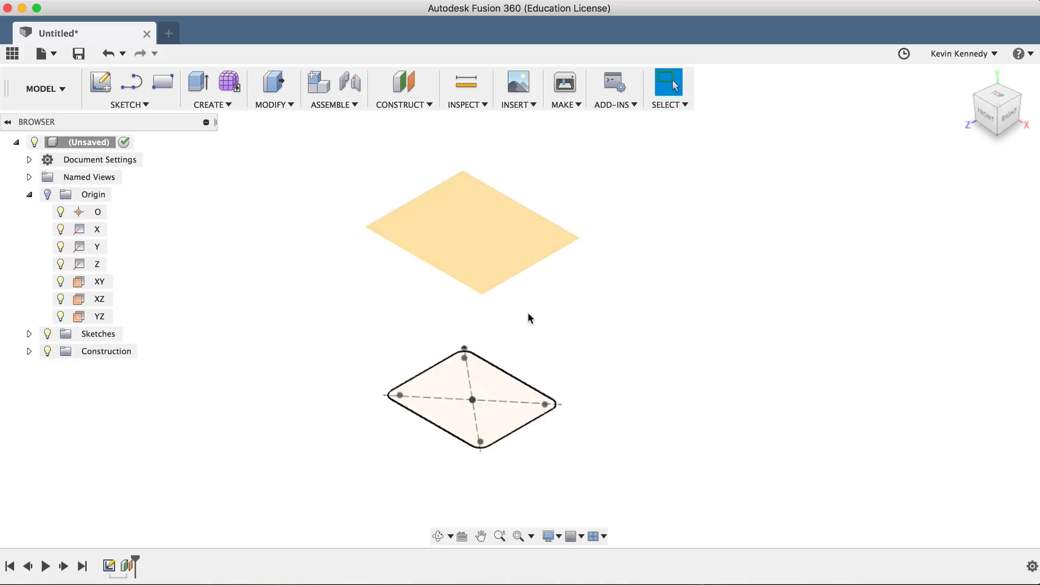
click(125, 104)
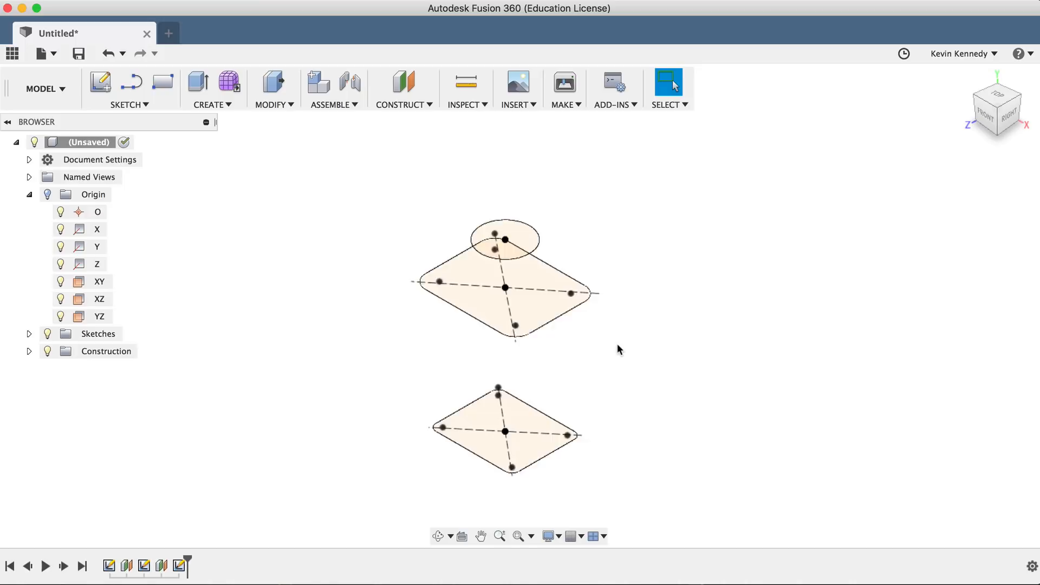
Create another Offset Plane based on the circle sketch for the neck level
click(403, 83)
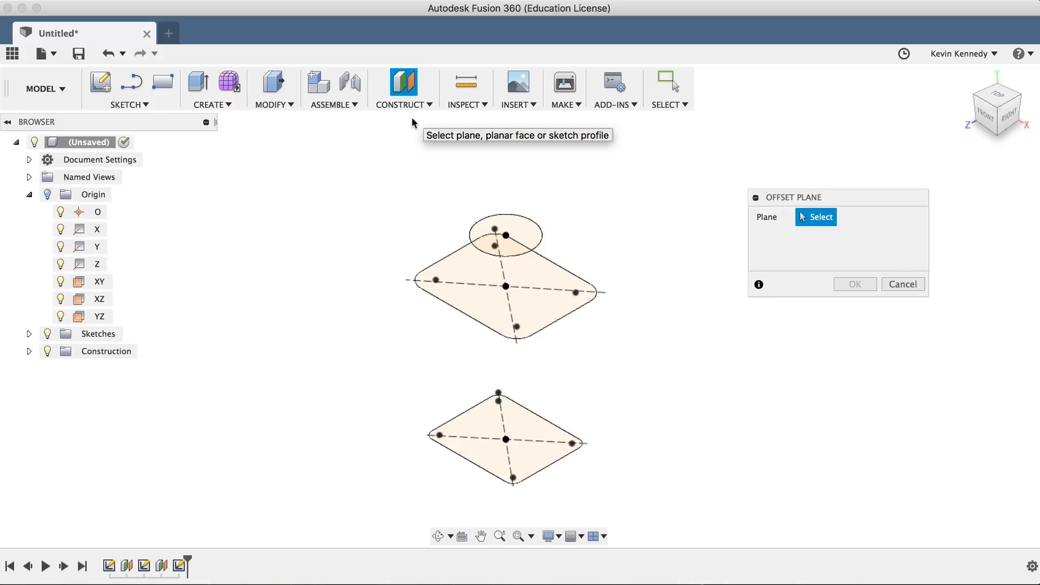
click(506, 234)
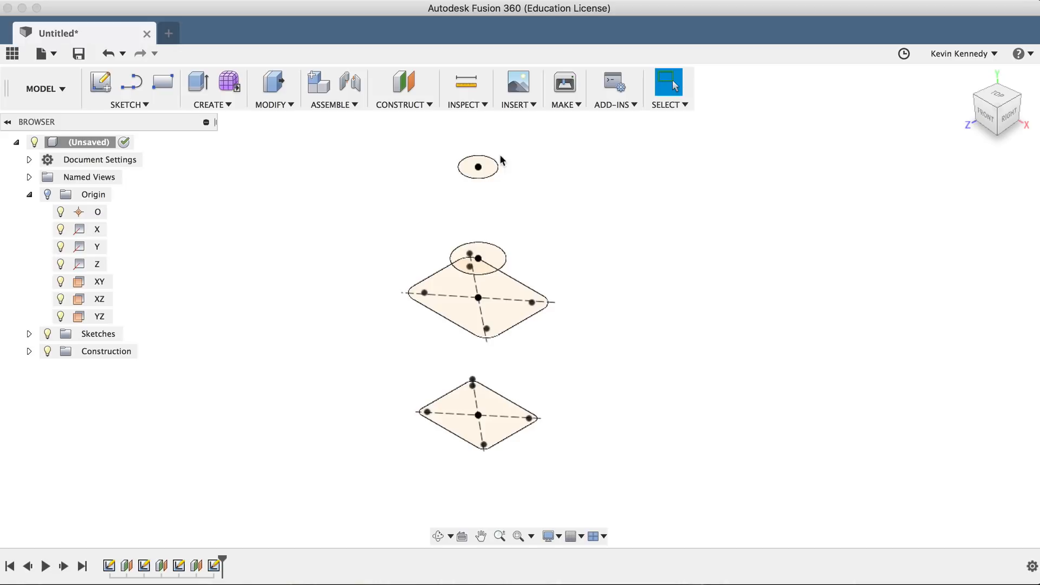
mouse_move(572, 449)
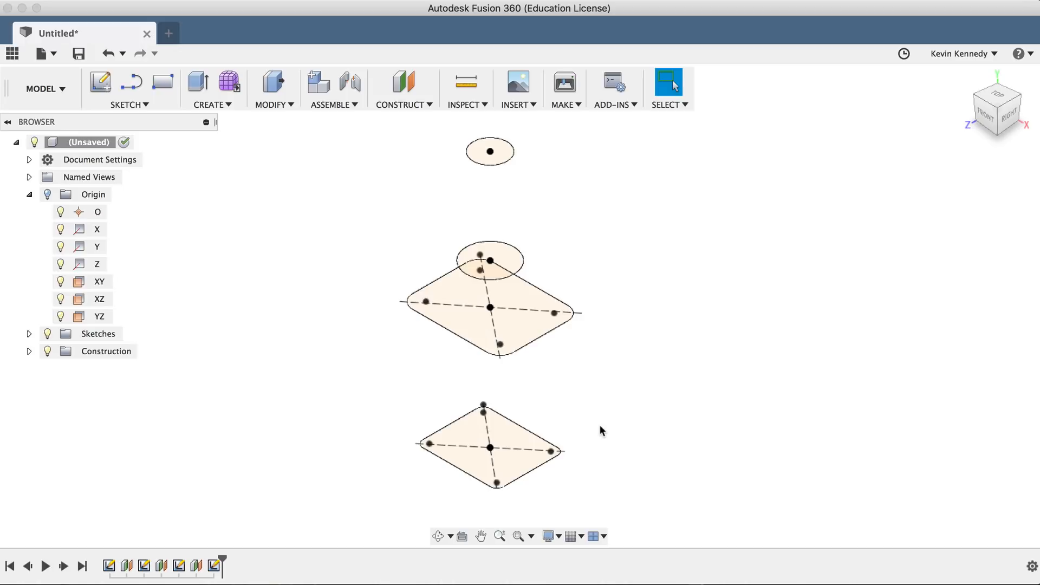
mouse_move(261, 120)
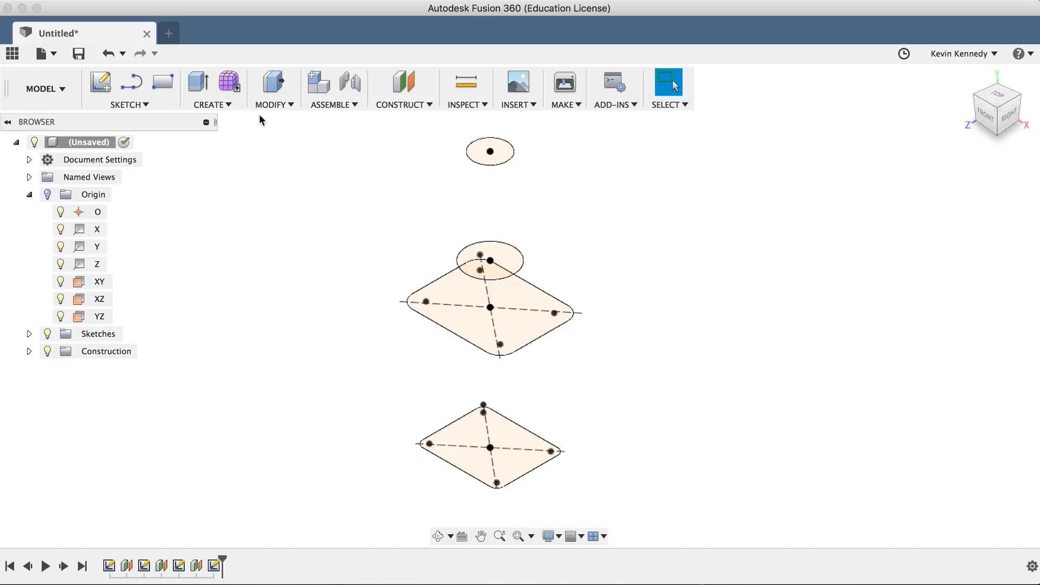
Bring up the Create menu to reach the Loft feature for the stacked profiles
click(211, 88)
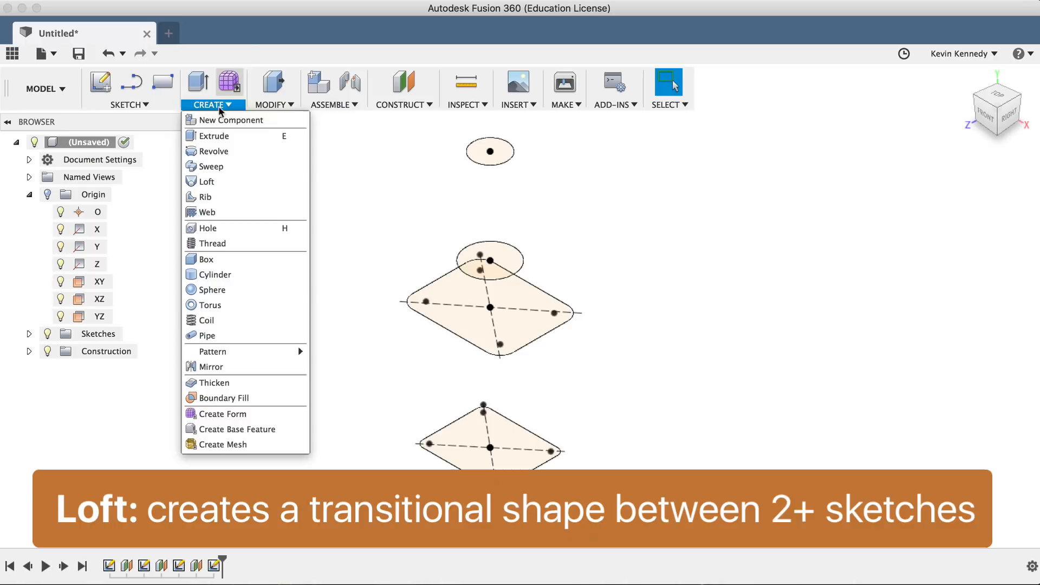
mouse_move(206, 181)
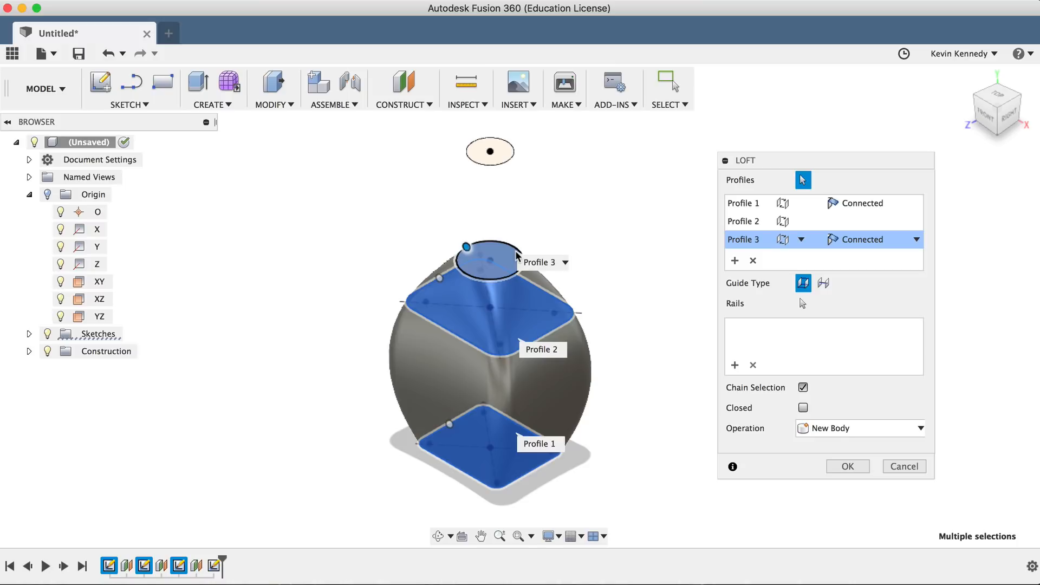
Cancel the Loft dialog, leaving only the stacked rectangle and circle sketches
click(490, 151)
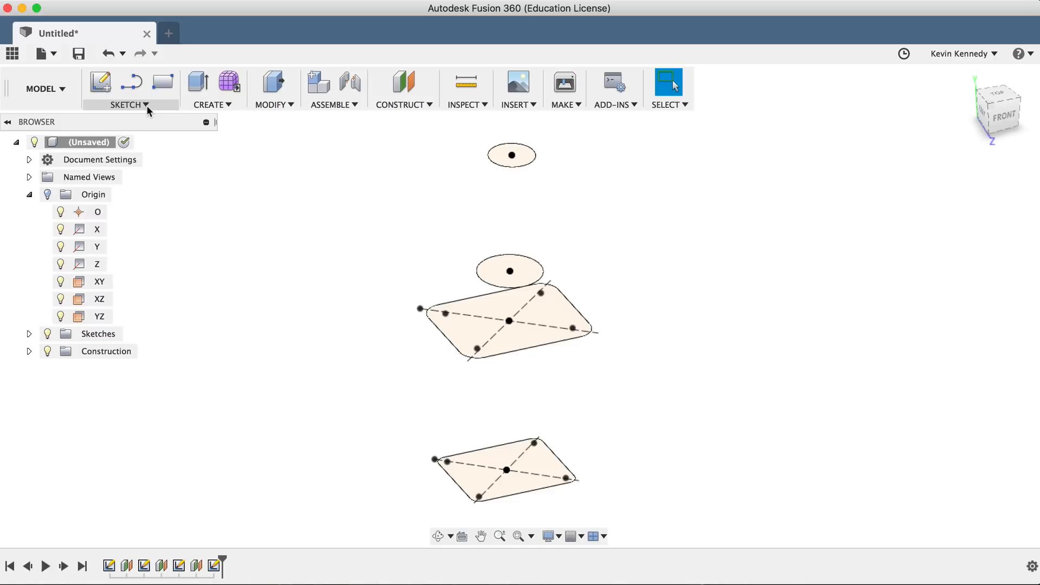
Sketch the bottle's shoulder curve on the front plane from the body line toward the neck
click(99, 281)
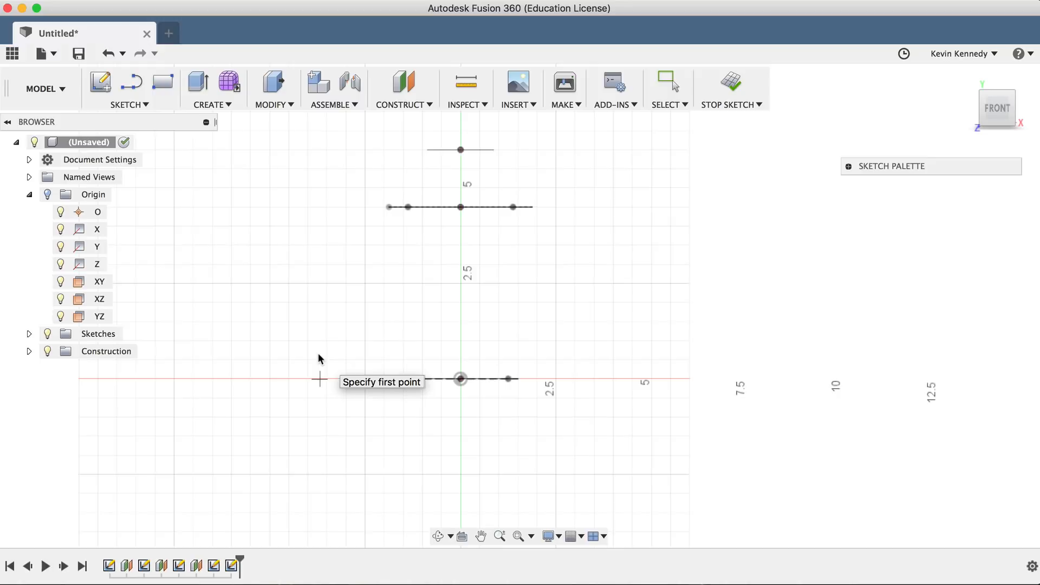
click(460, 379)
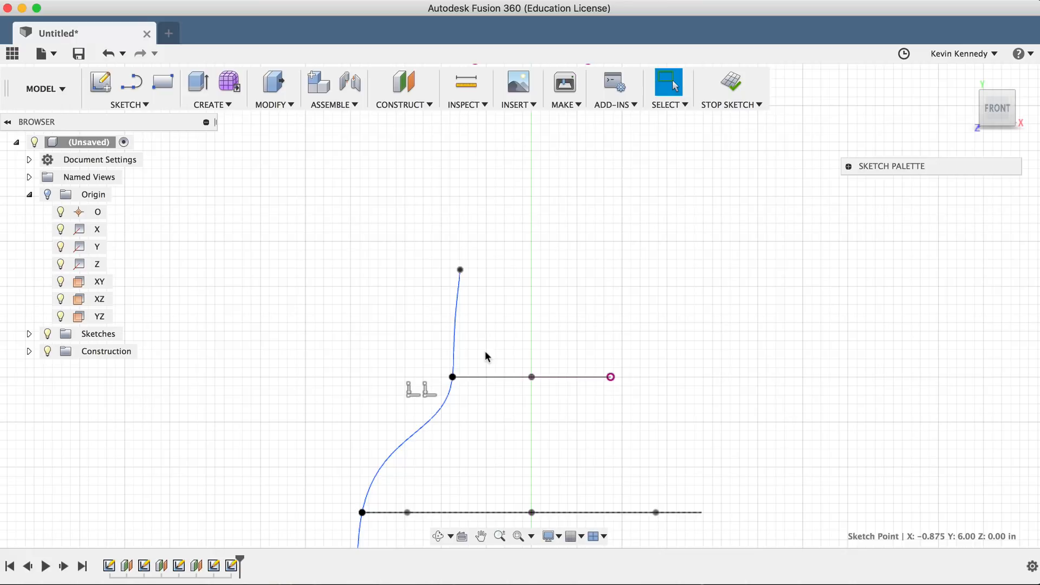
key(t)
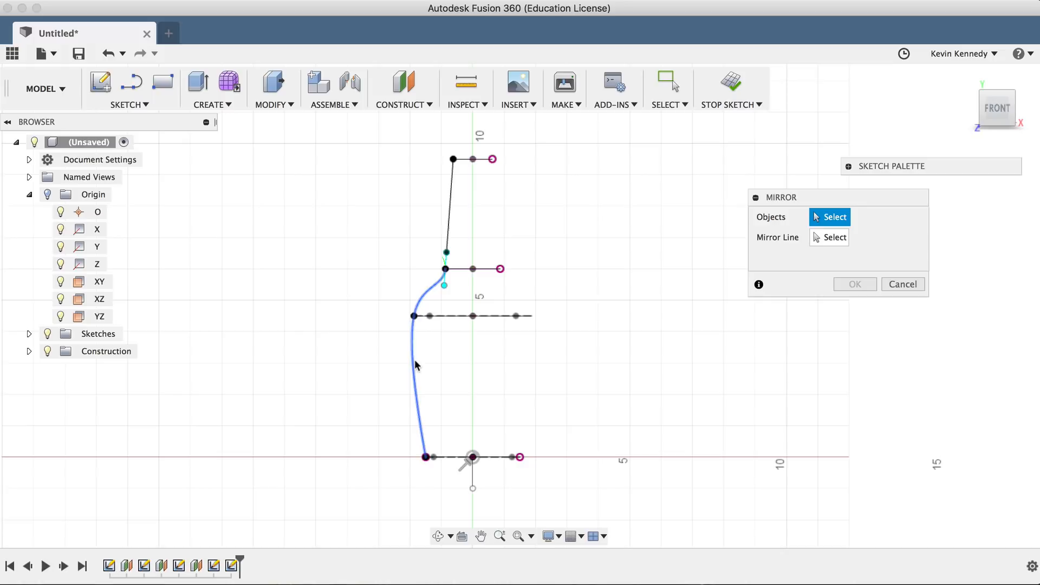
Select the side profile curve as the object to mirror across the bottle
click(855, 283)
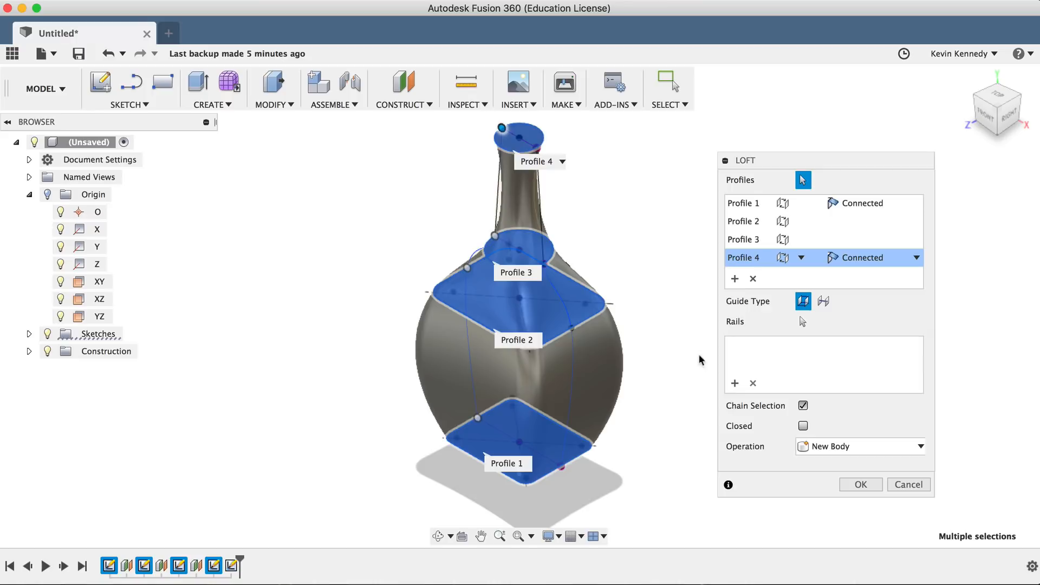
Add the two side curves as loft rails and confirm the solid bottle body
click(496, 236)
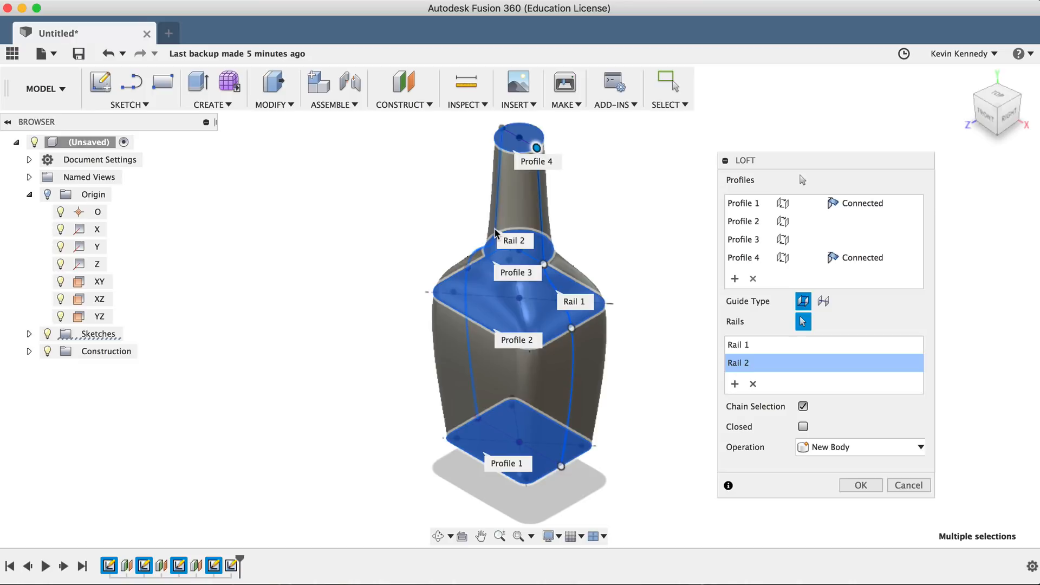
click(859, 485)
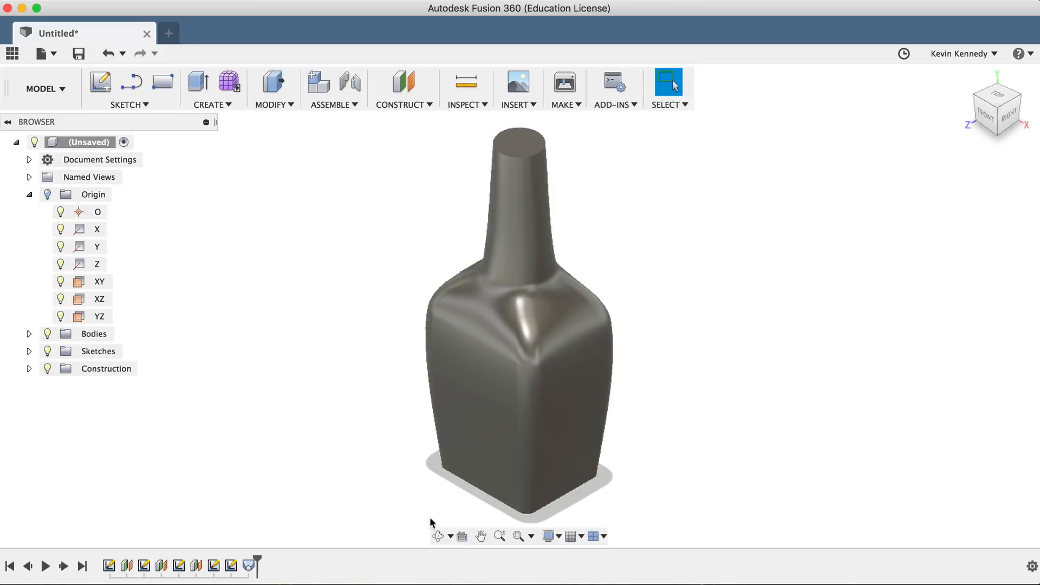
Round the bottle's bottom edge with a 0.2 in fillet
key(f)
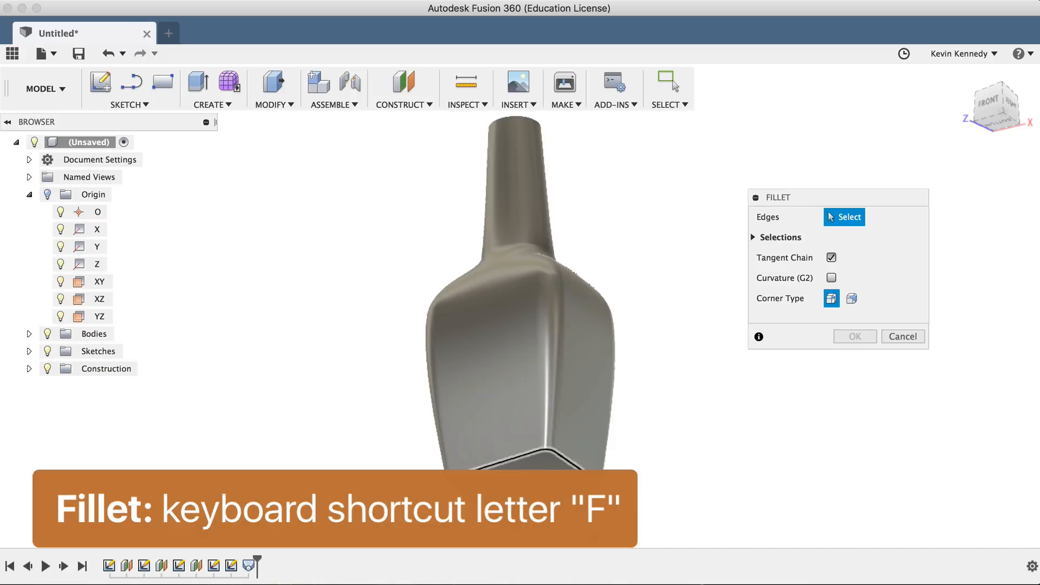
click(500, 465)
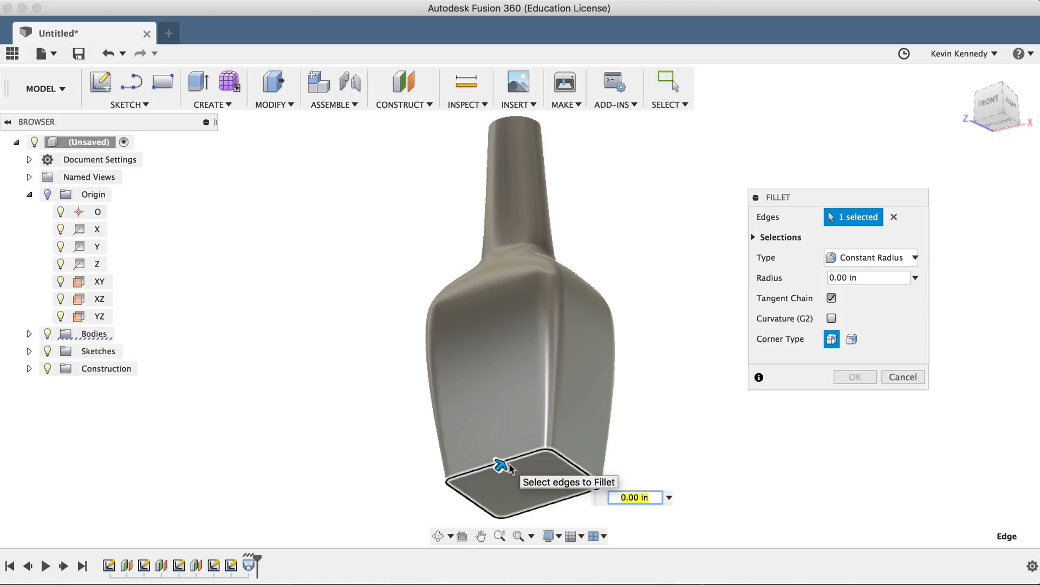
text(0.2)
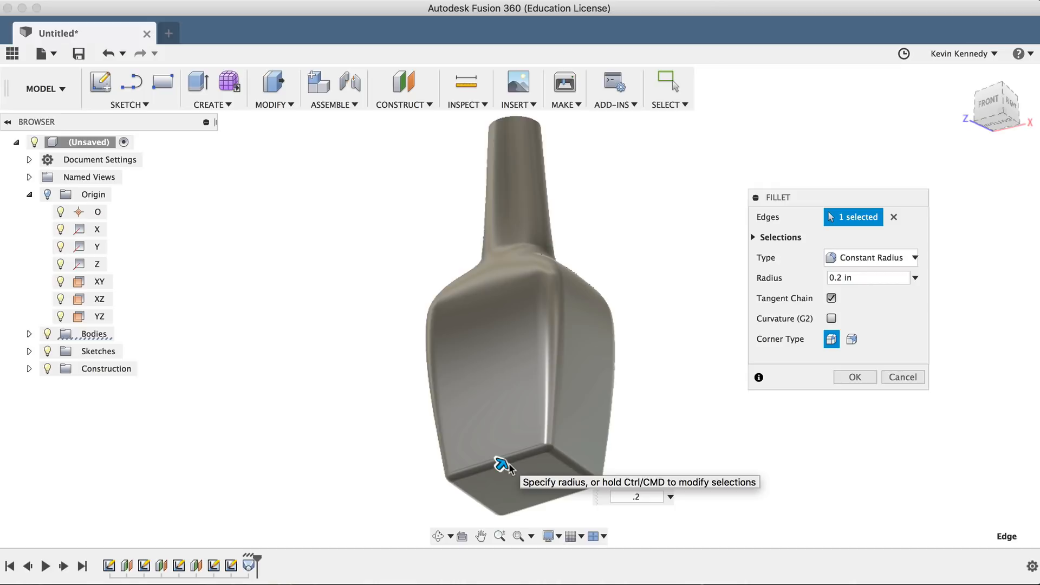
click(855, 377)
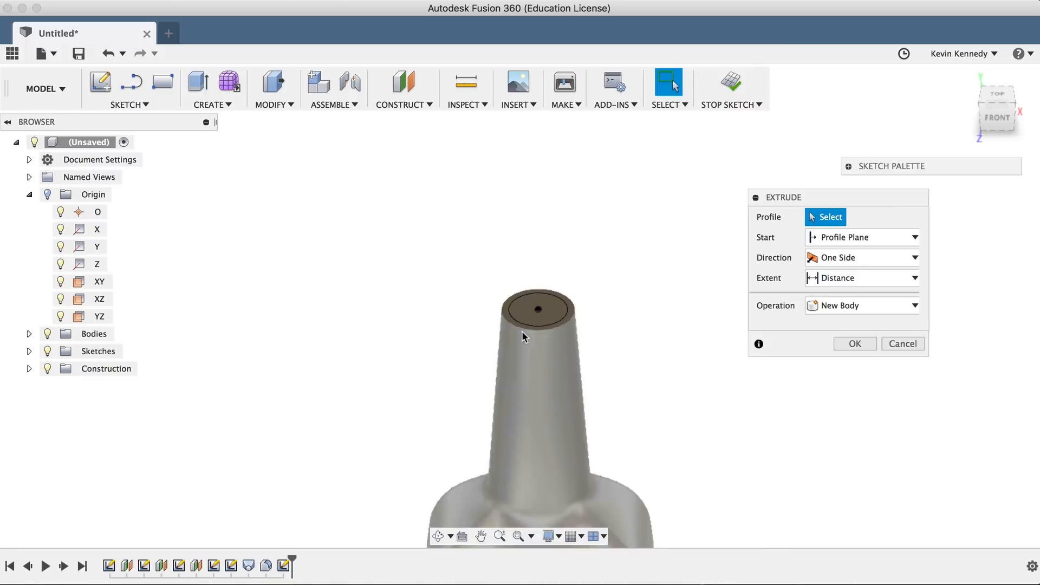
Extrude the neck-top circle 0.5 in with the Join operation into the bottle
click(537, 309)
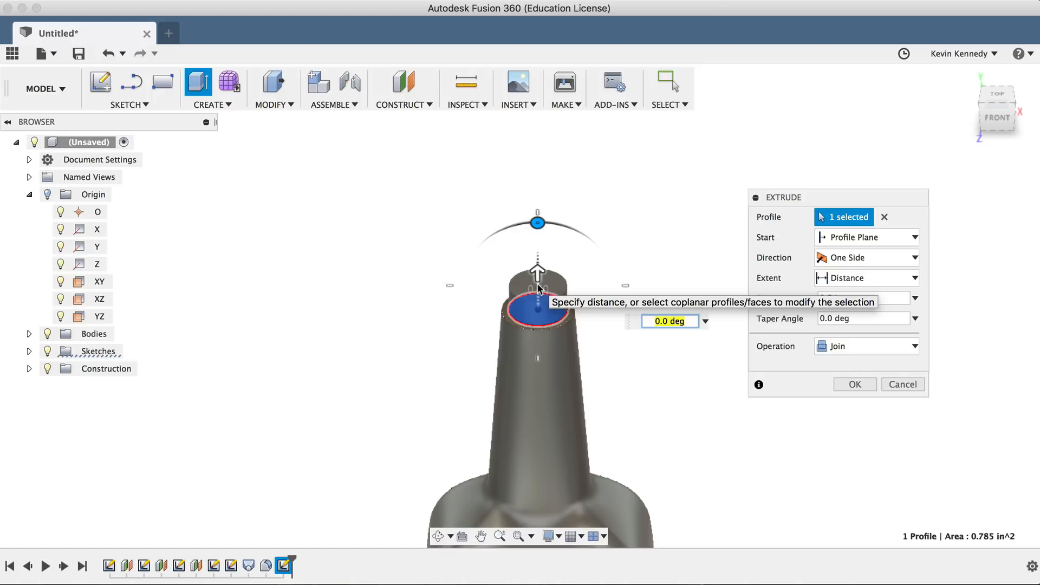
click(866, 346)
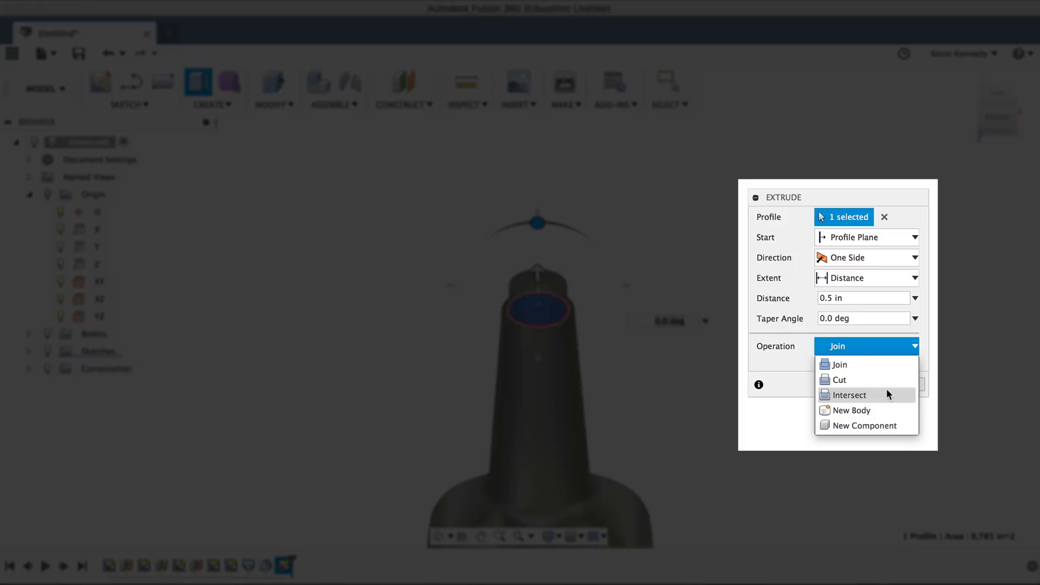
click(838, 364)
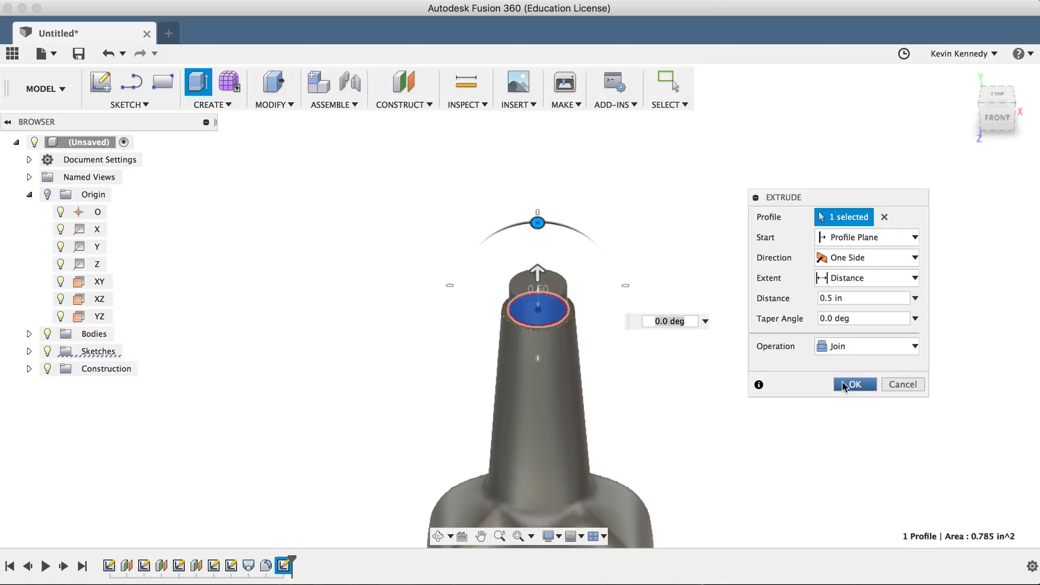
Confirm the 0.5 in stem extrusion and hollow the bottle with Shell, open at the stem top
click(270, 104)
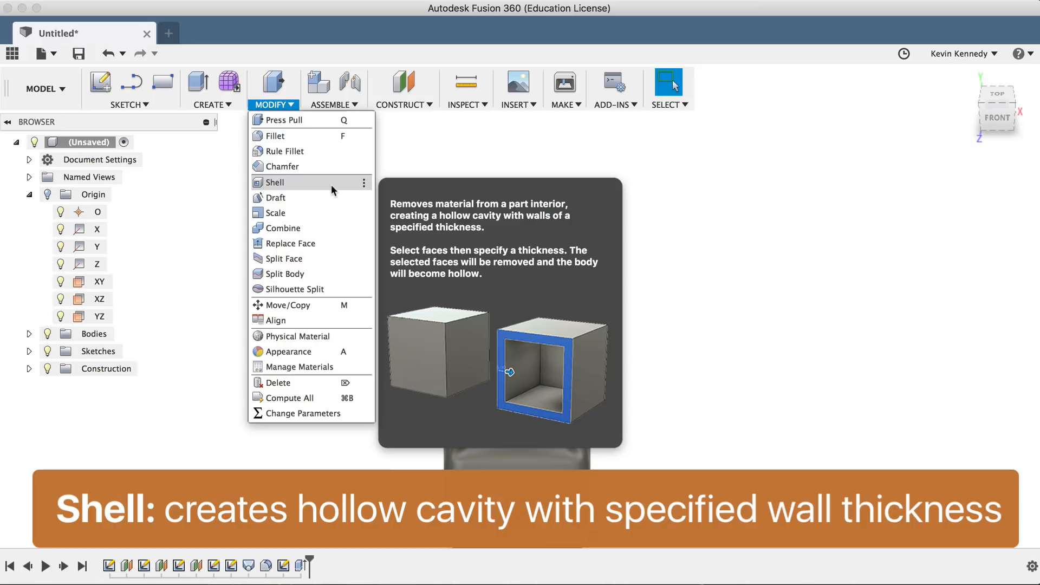
click(272, 182)
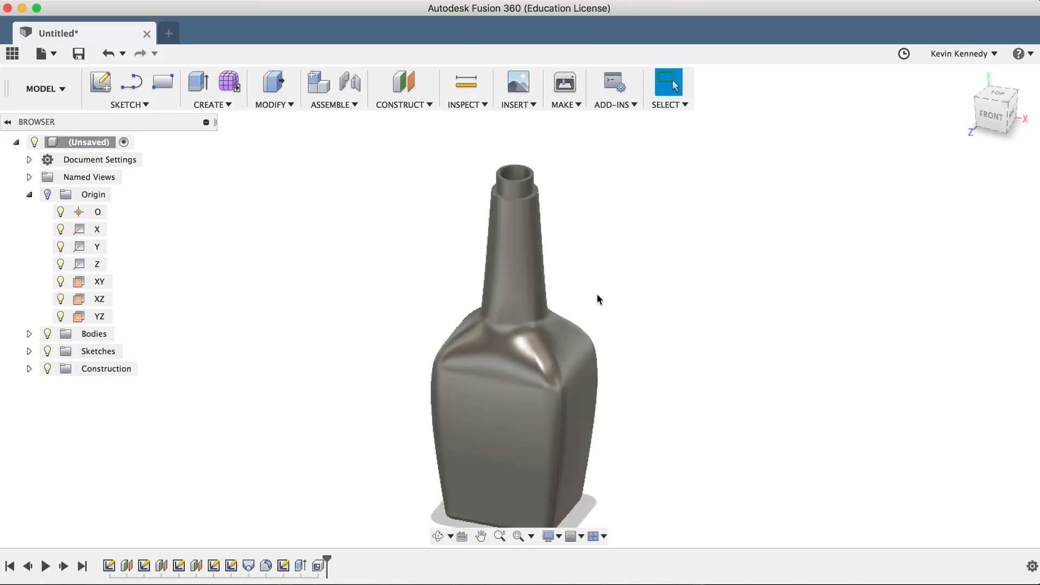
Preview a modeled full-length 1-8 UNC thread on the stem's outer face
click(208, 105)
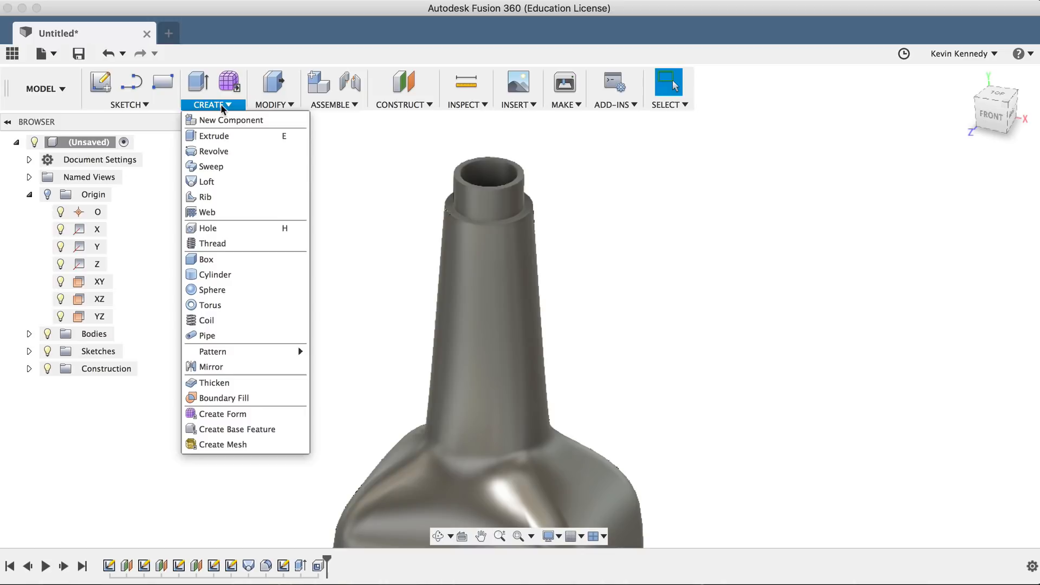
click(211, 243)
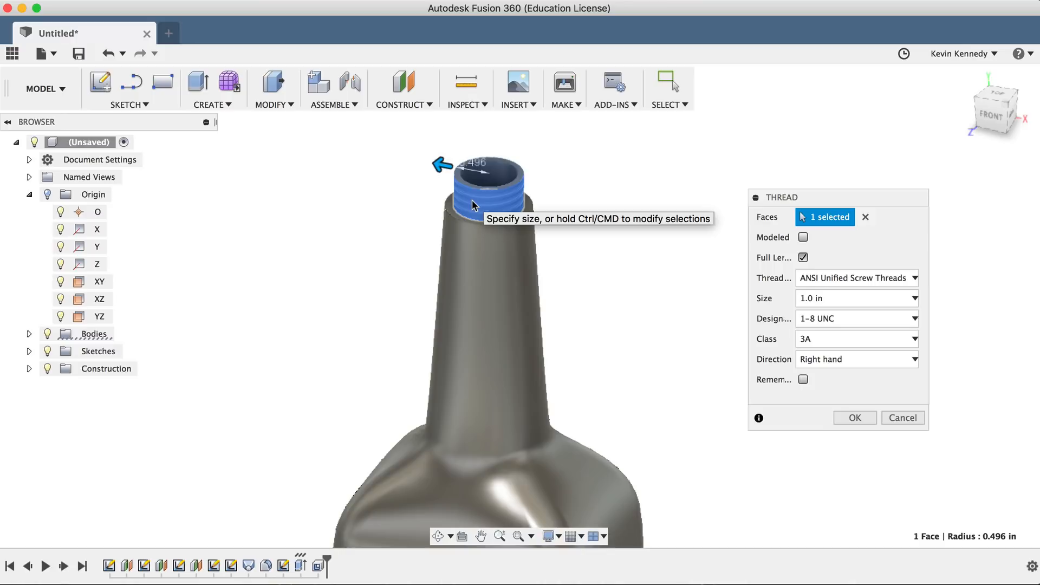
click(803, 237)
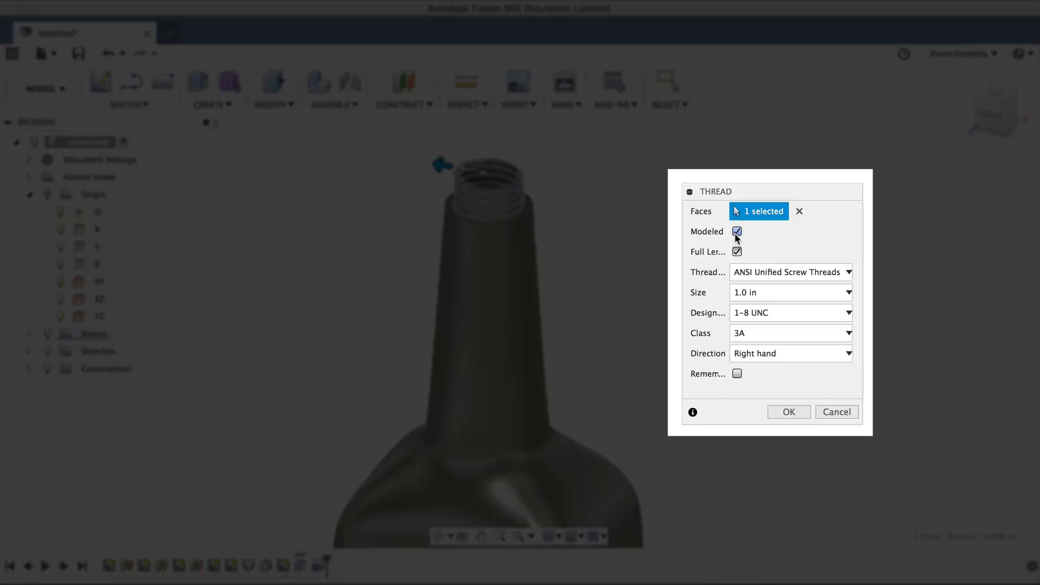
click(737, 231)
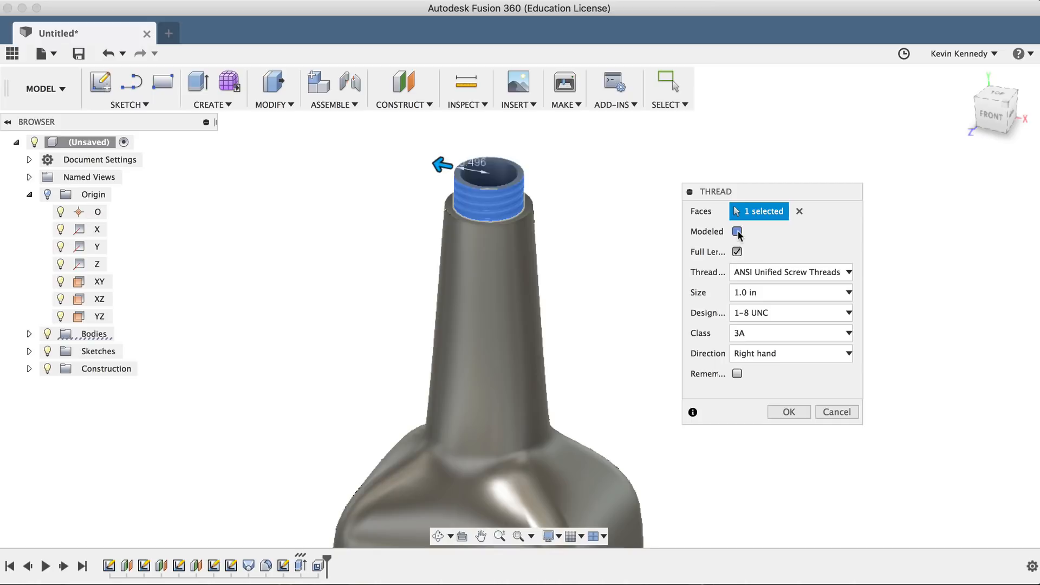
click(737, 232)
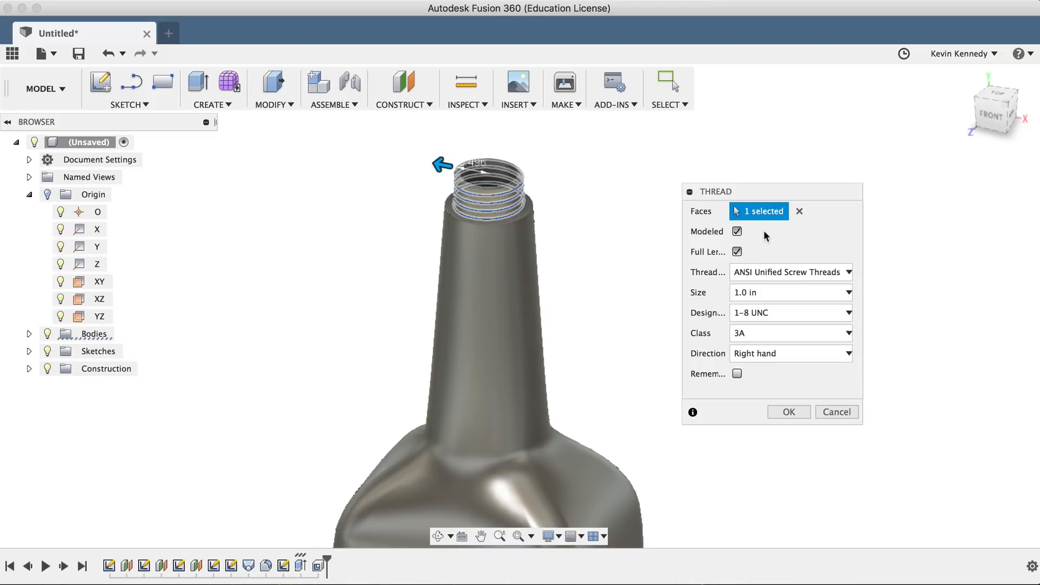
mouse_move(725, 258)
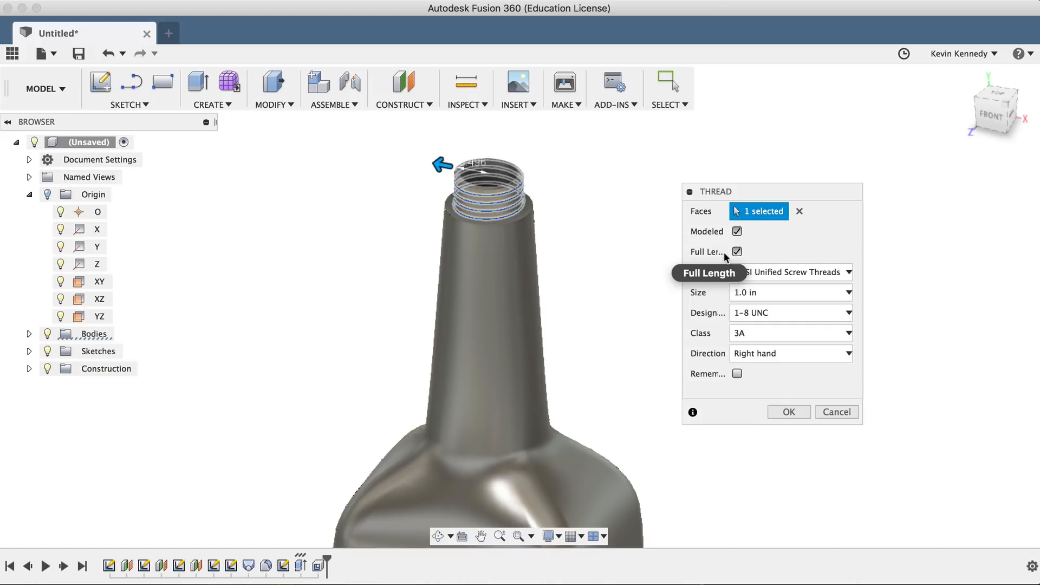
Limit the modeled 1-8 UNC thread to 0.37 in and apply it to the stem
click(737, 250)
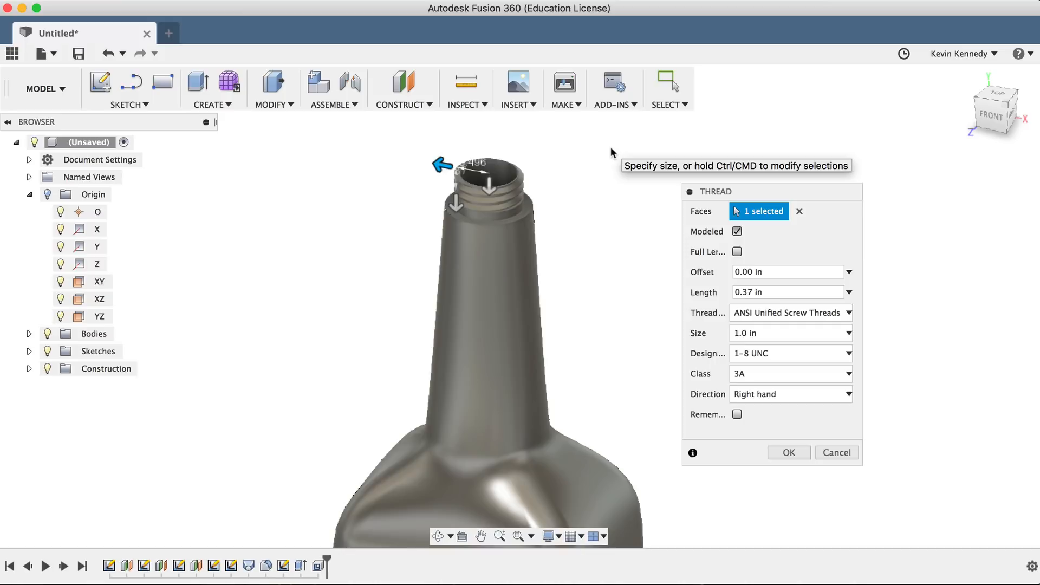
mouse_move(736, 251)
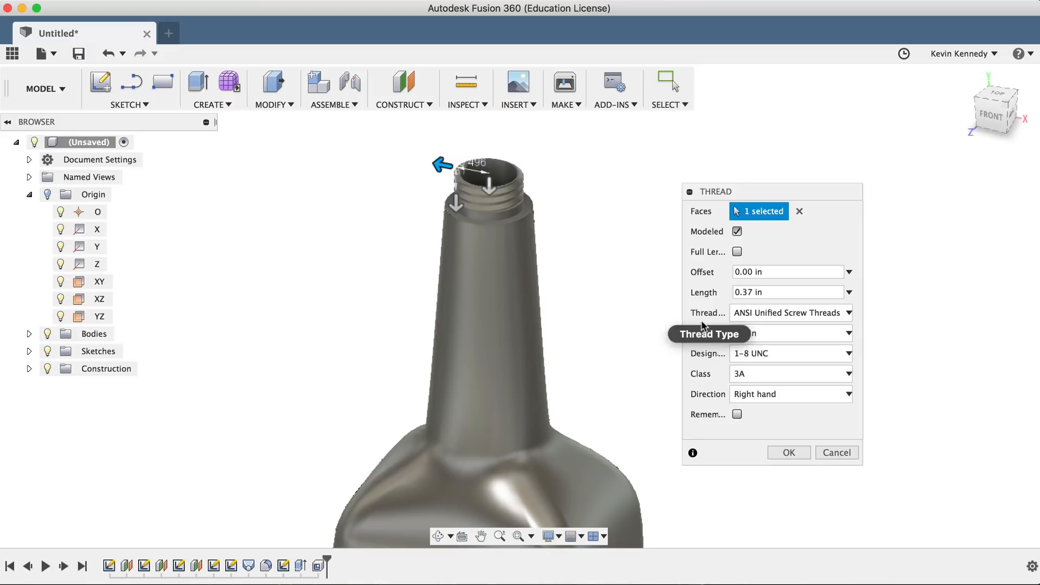
click(790, 312)
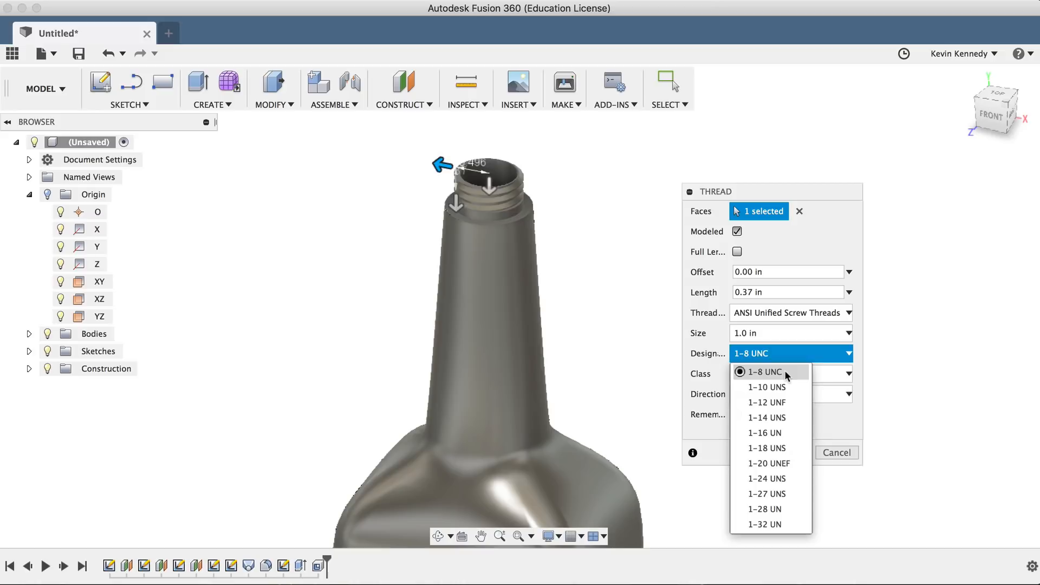
click(836, 451)
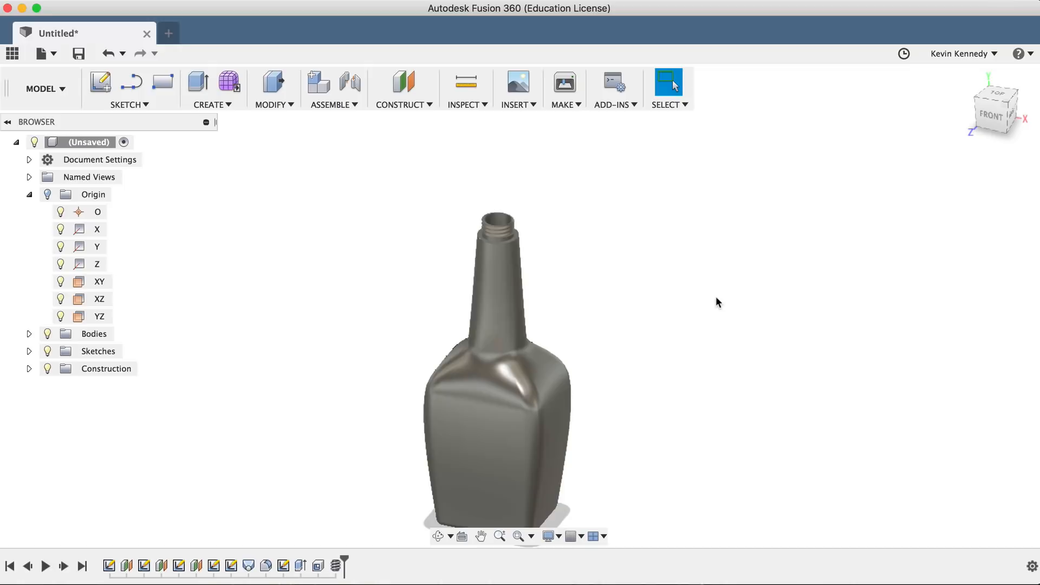
Give the bottle a clear glass appearance and set the Dark Sky environment
click(504, 365)
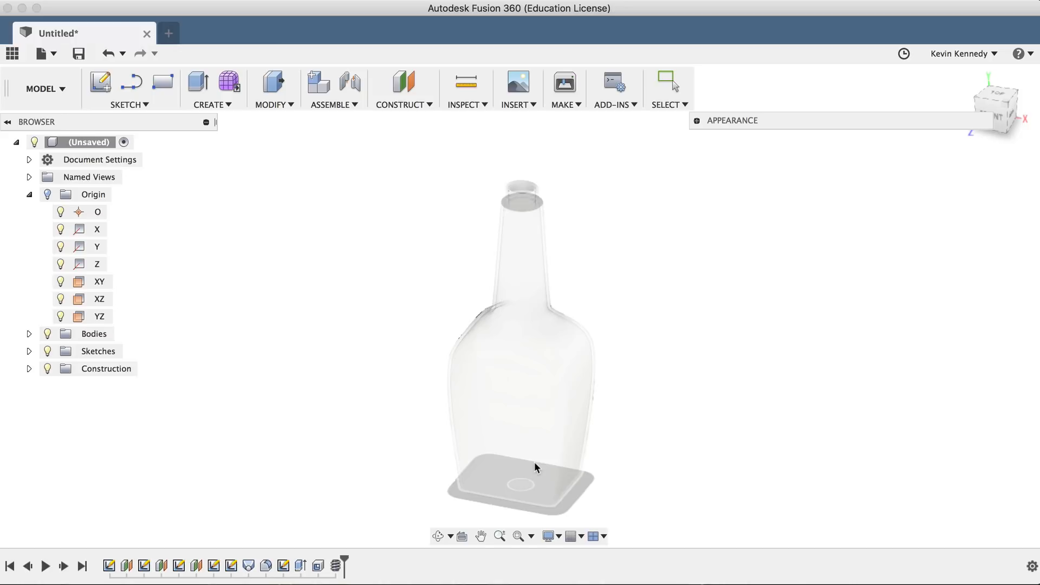
click(548, 537)
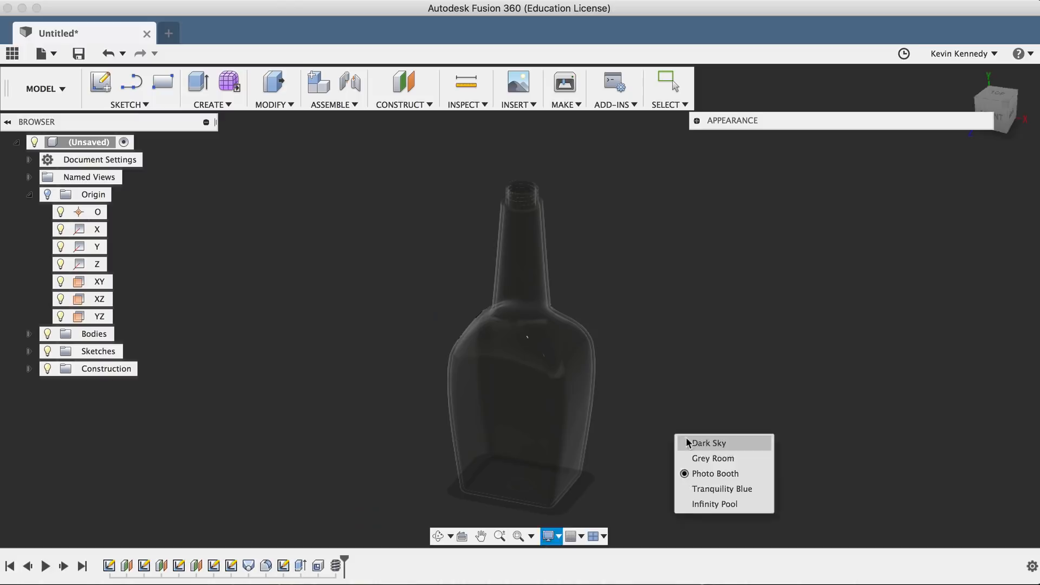